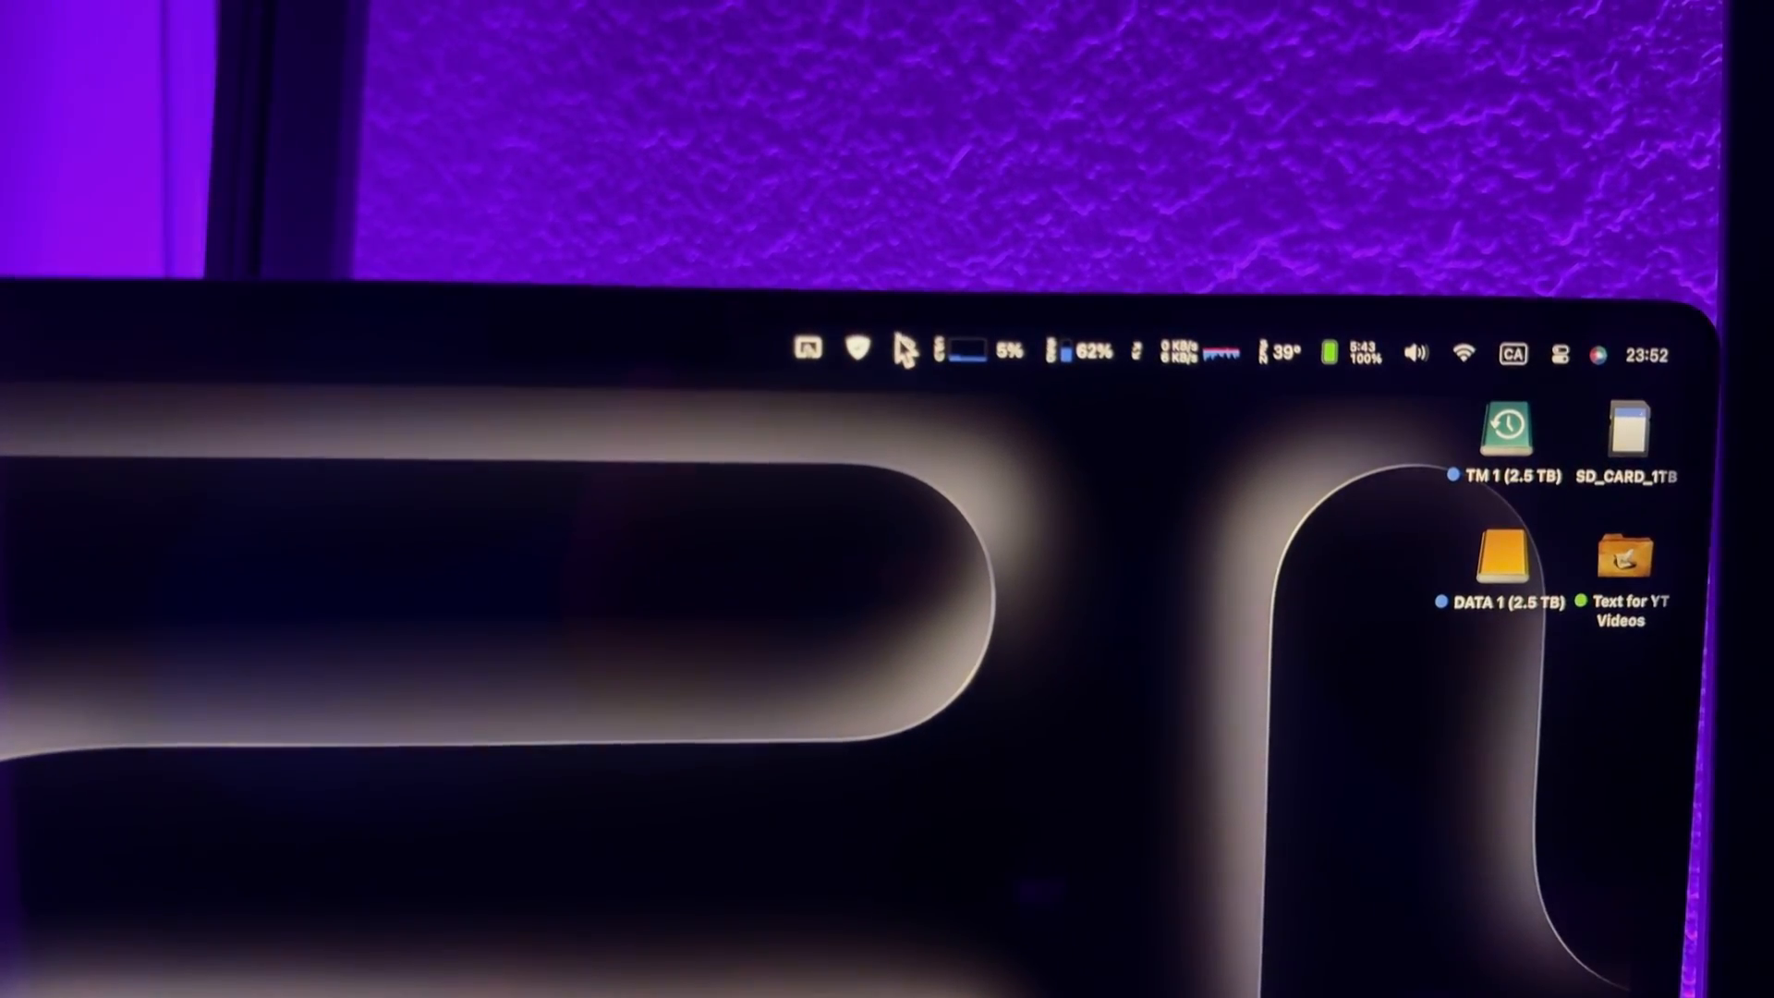
Show the menu bar Shortcuts list, including Tile Last 2 Windows, Quit All Apps and Disk Ejector.
click(902, 349)
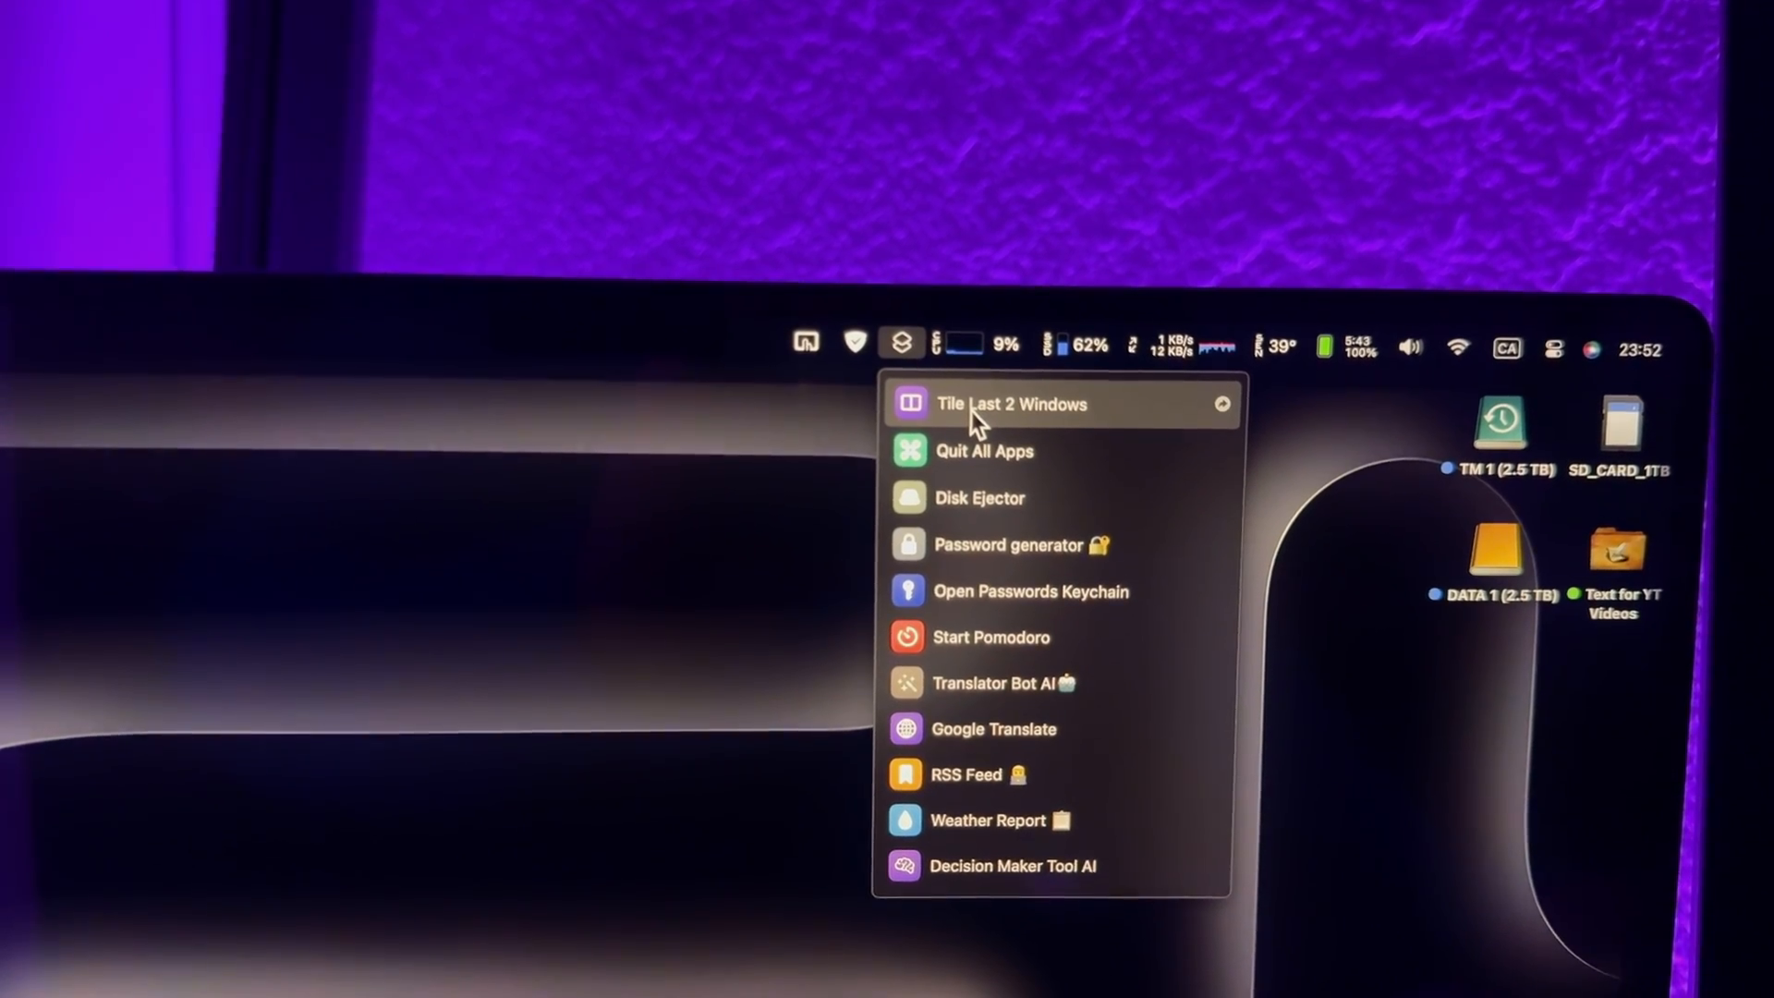
mouse_move(996, 499)
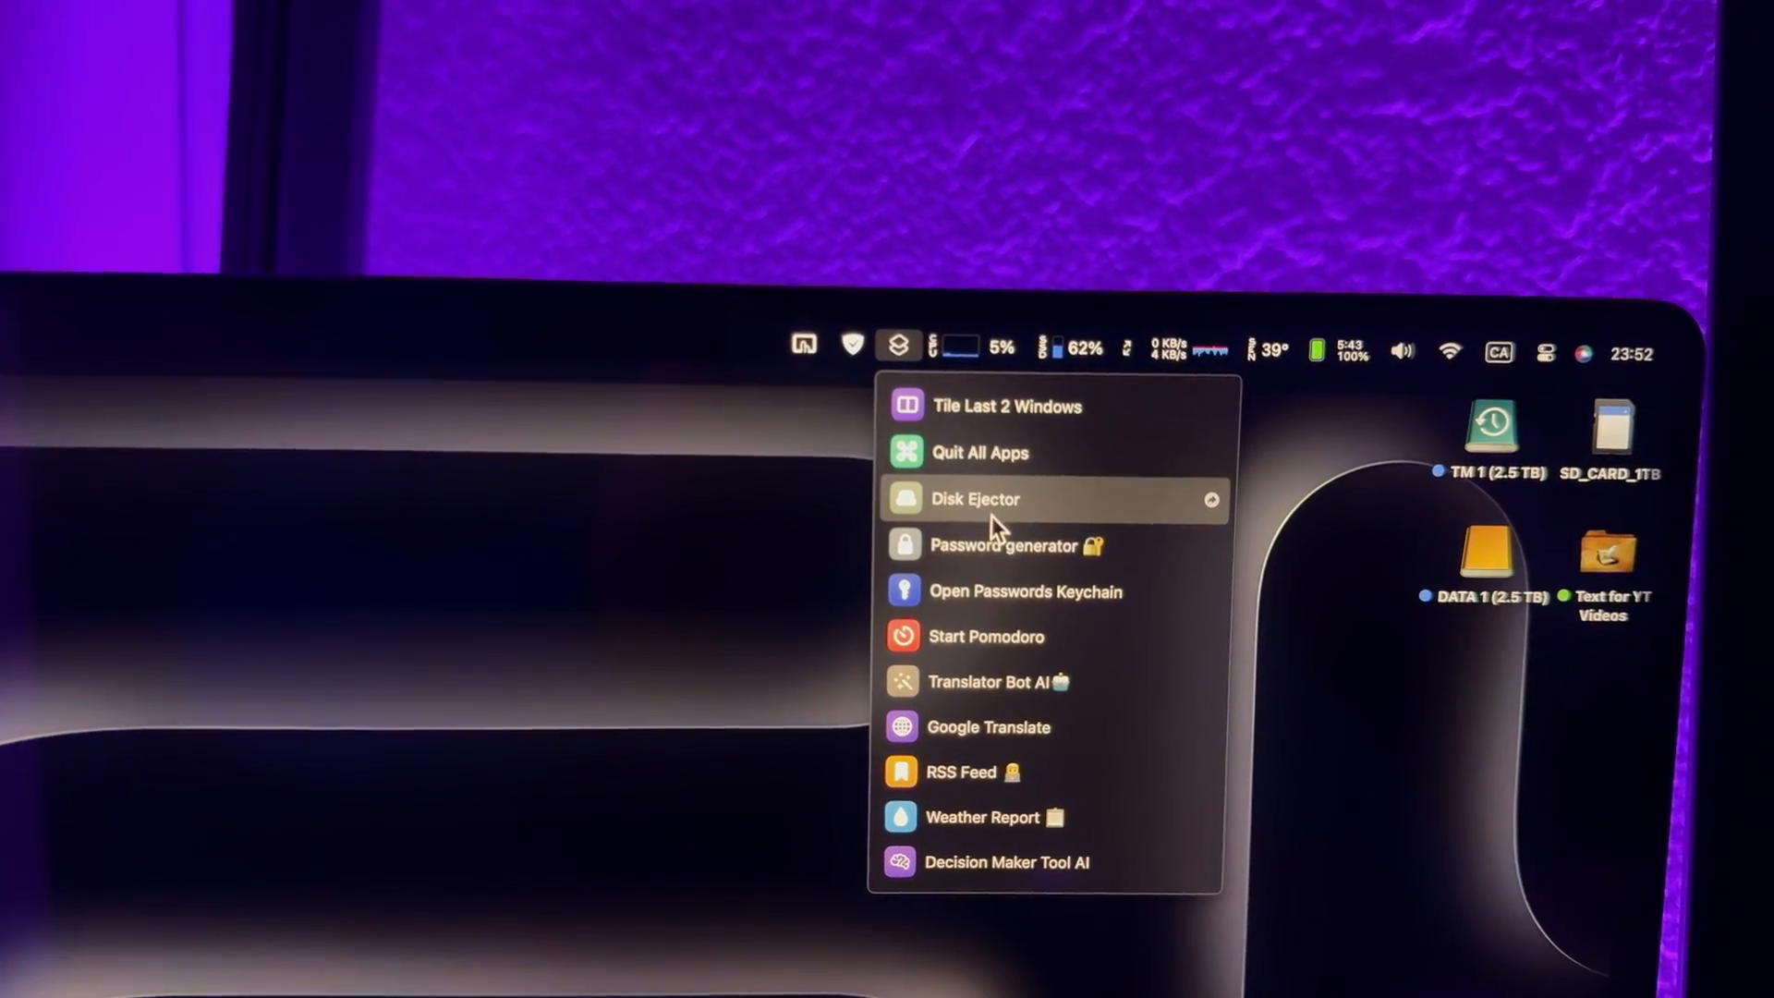
mouse_move(1028, 665)
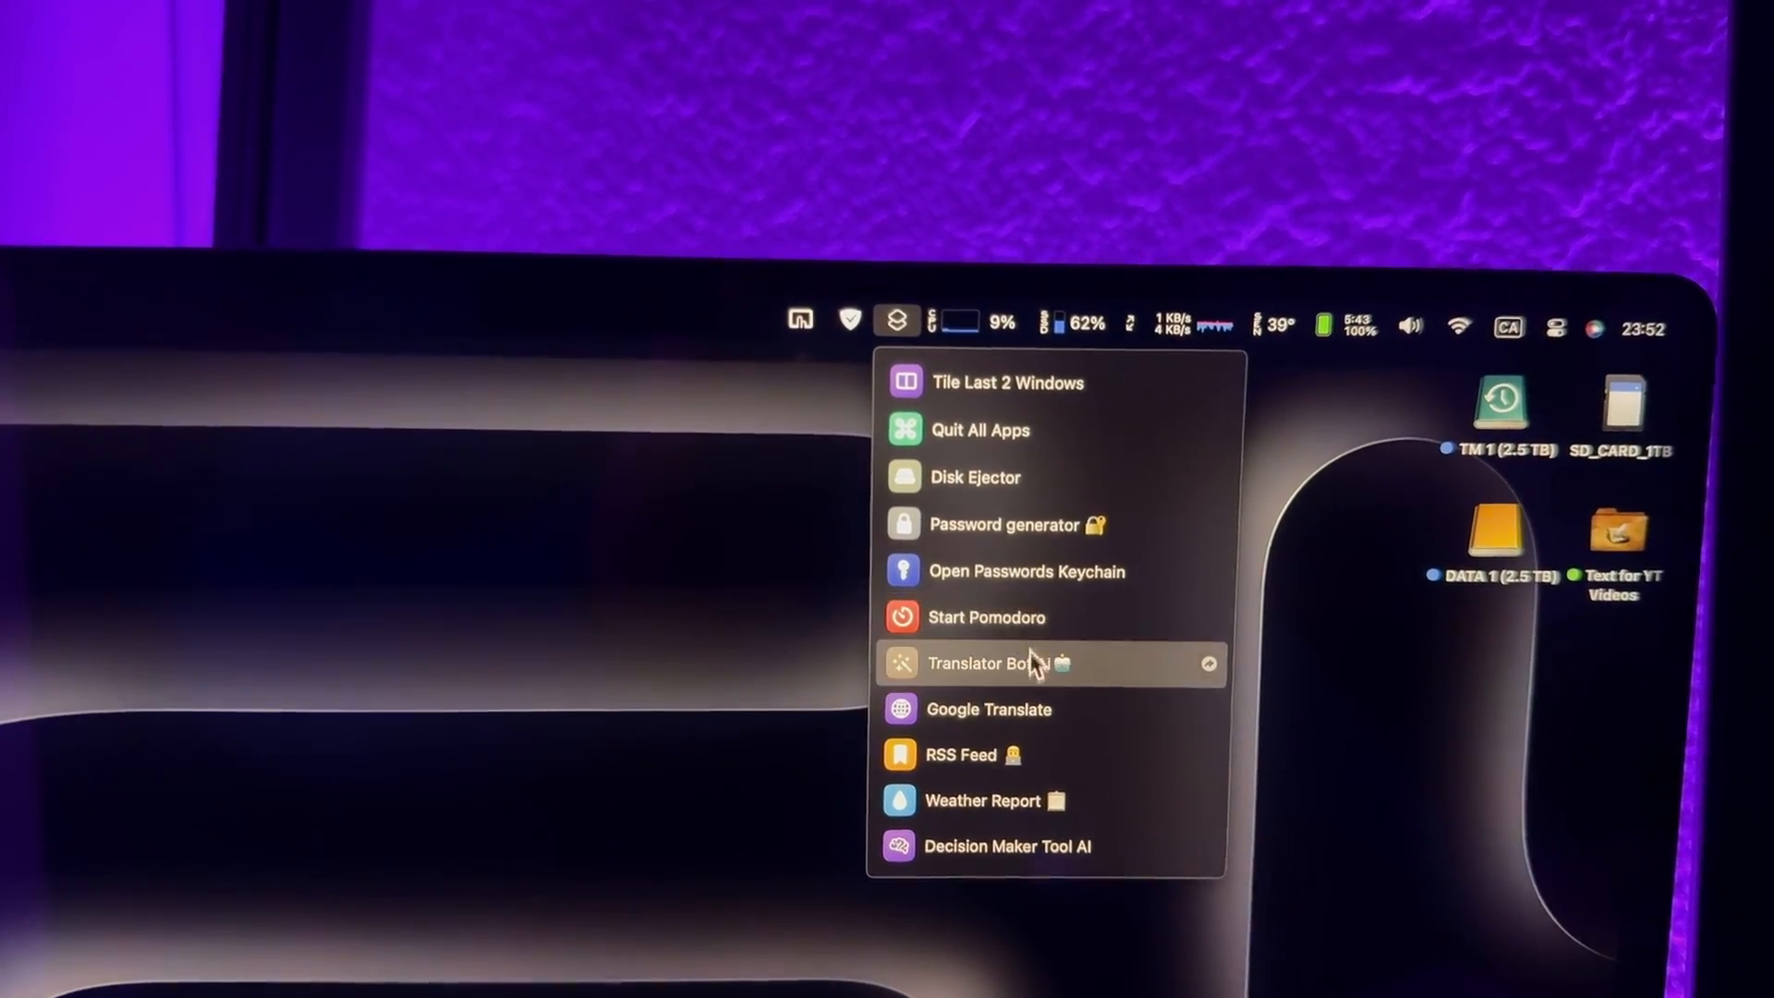
mouse_move(1041, 743)
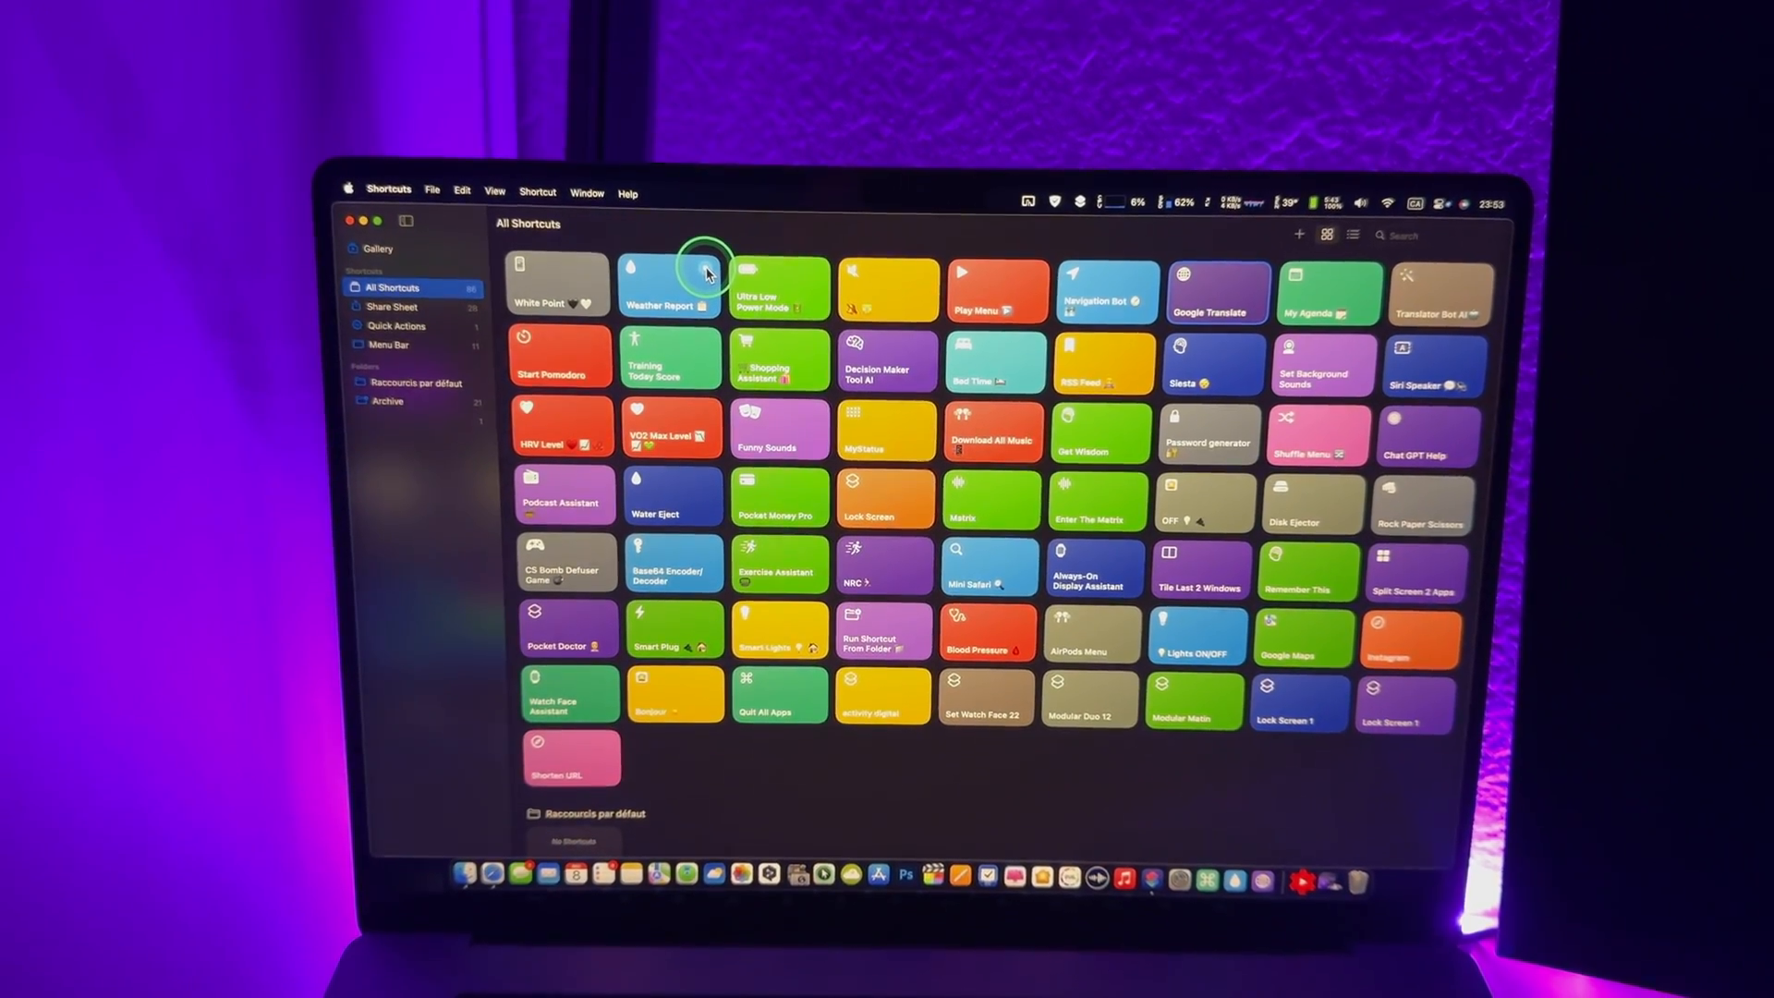
Run and dismiss Weather Report, tile windows, then allow Google Translate's Get Shortcut in Safari.
click(668, 283)
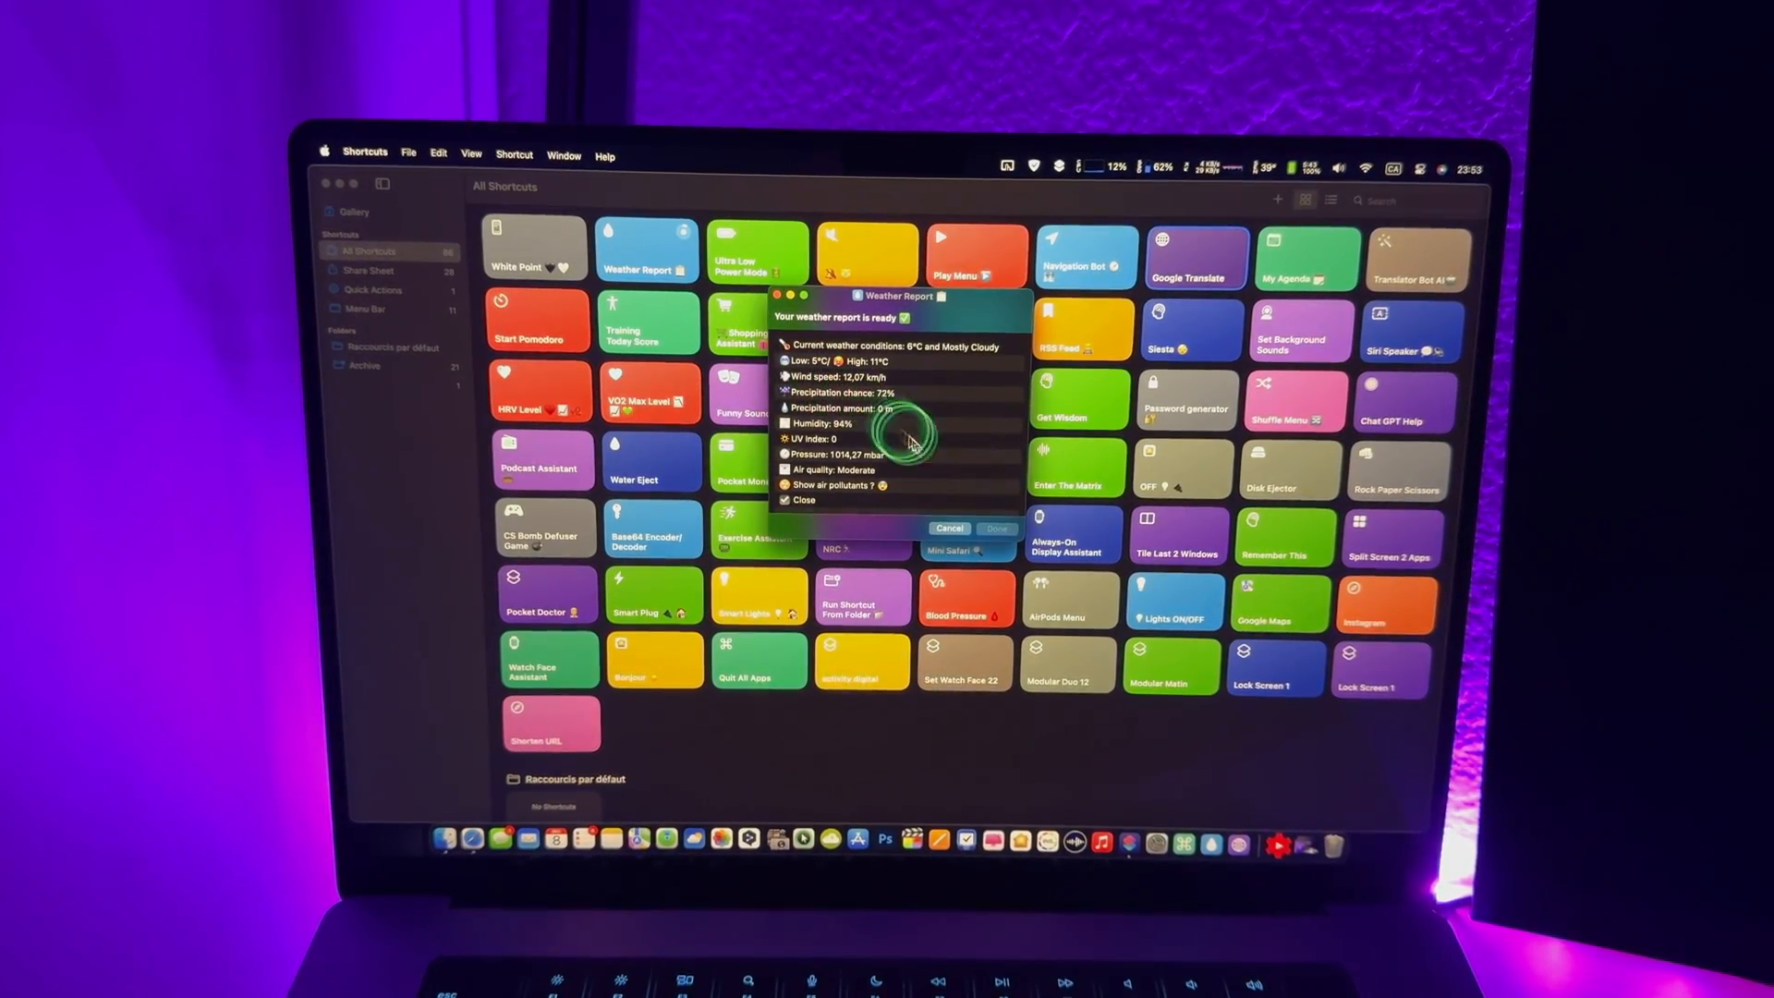
click(997, 529)
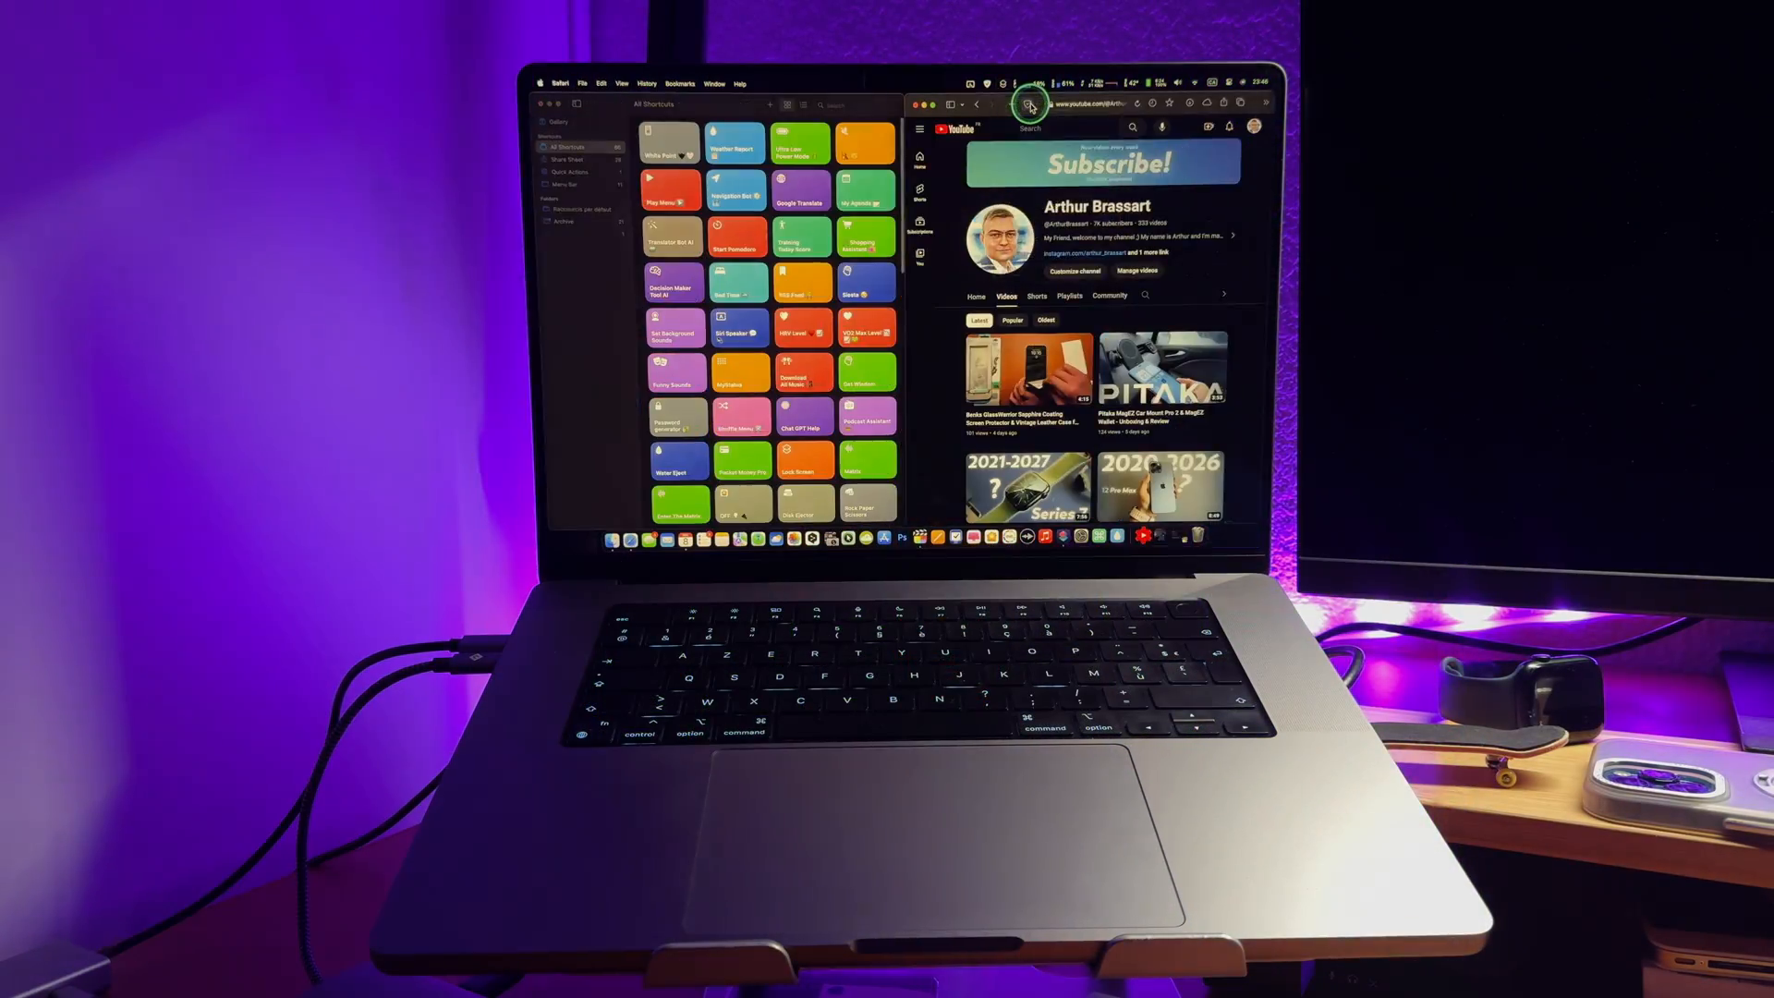
click(1005, 84)
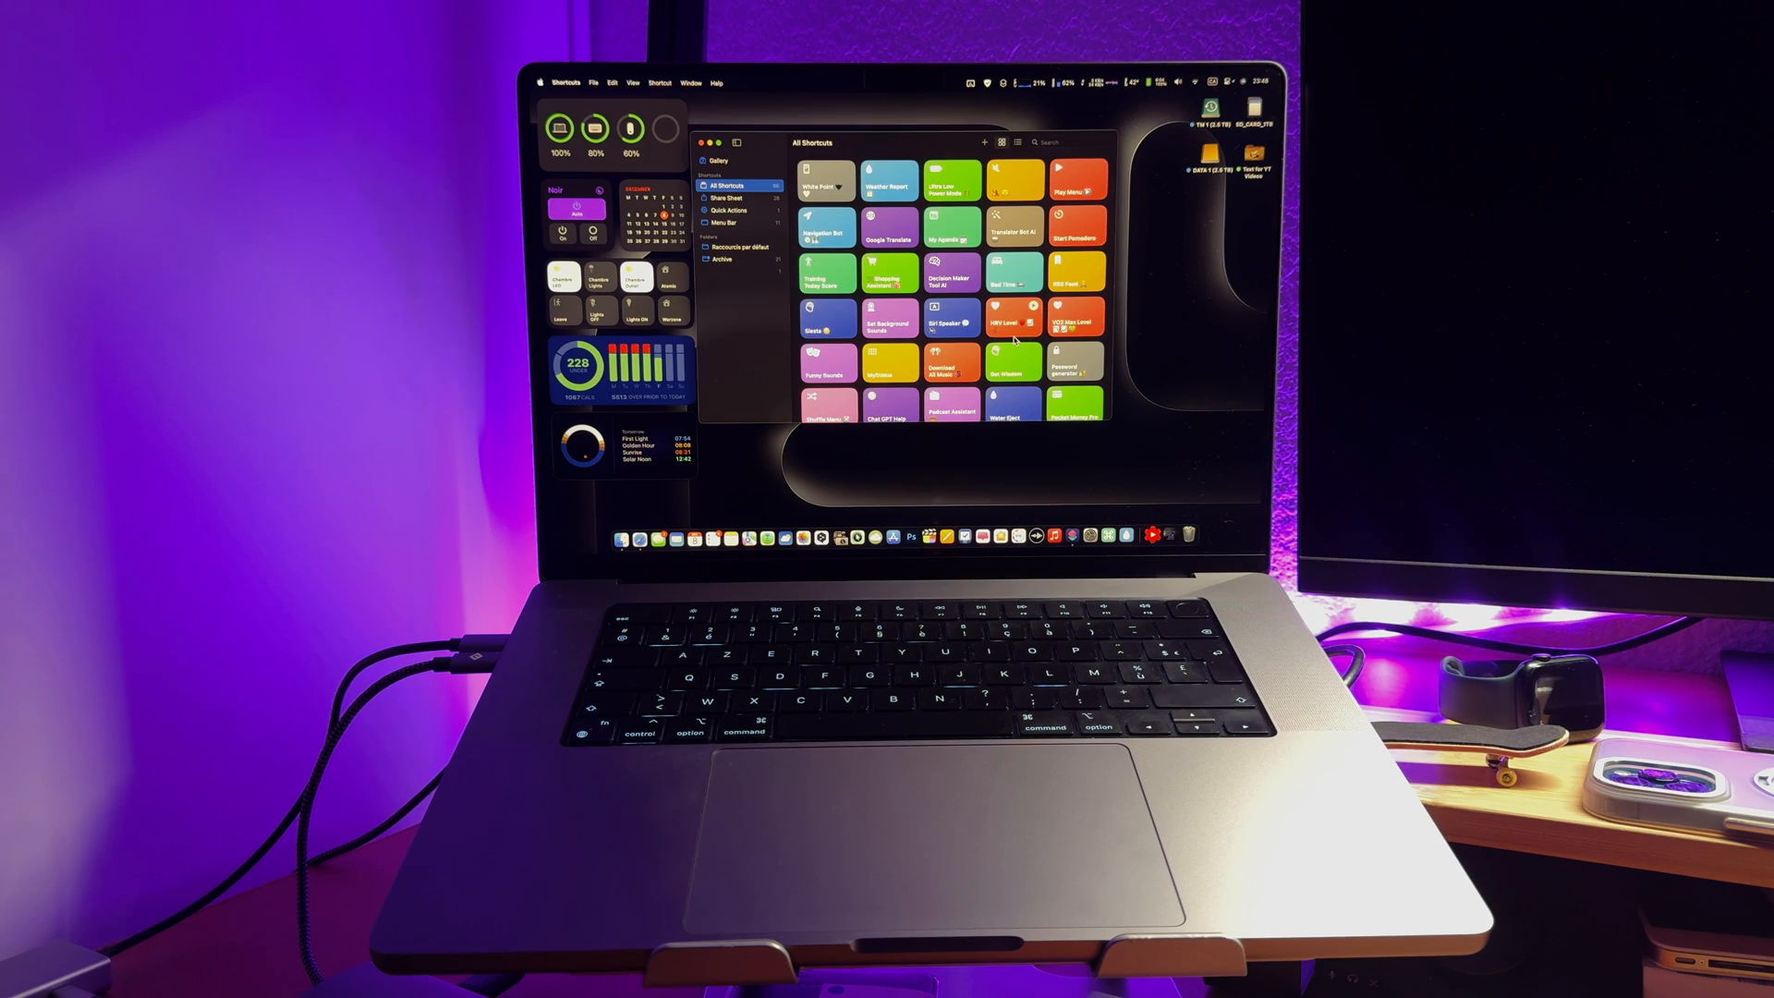
click(886, 899)
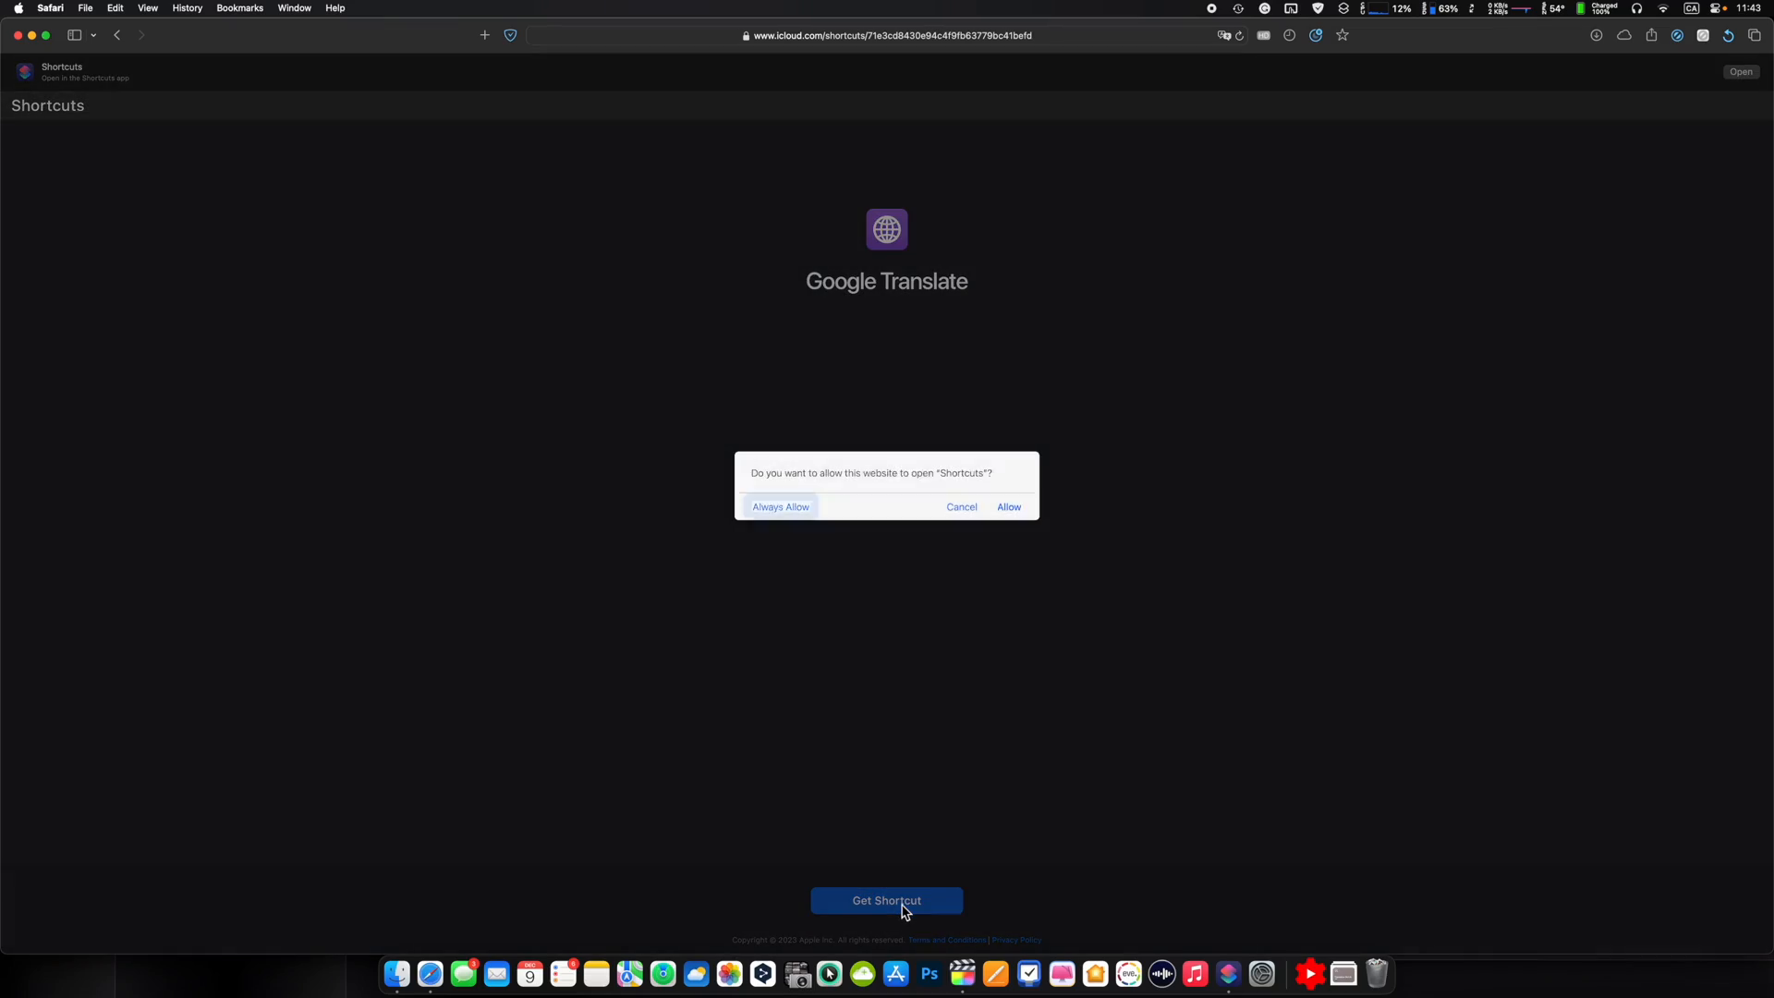
click(1007, 505)
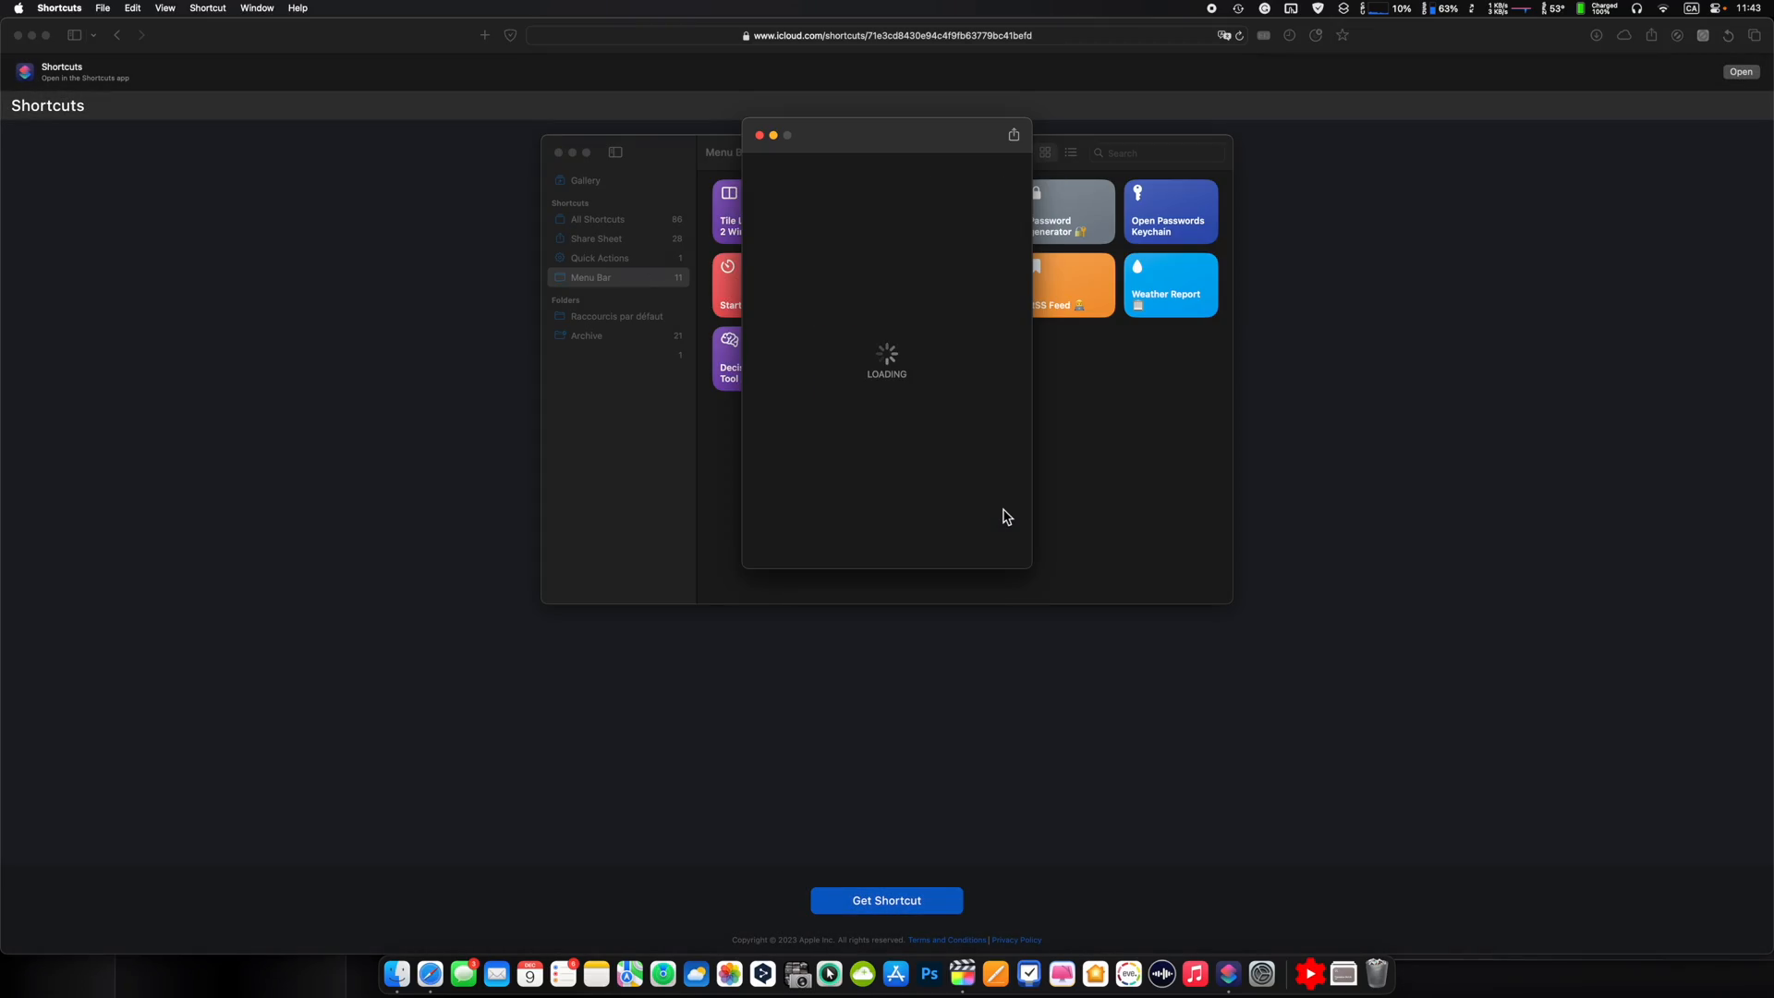